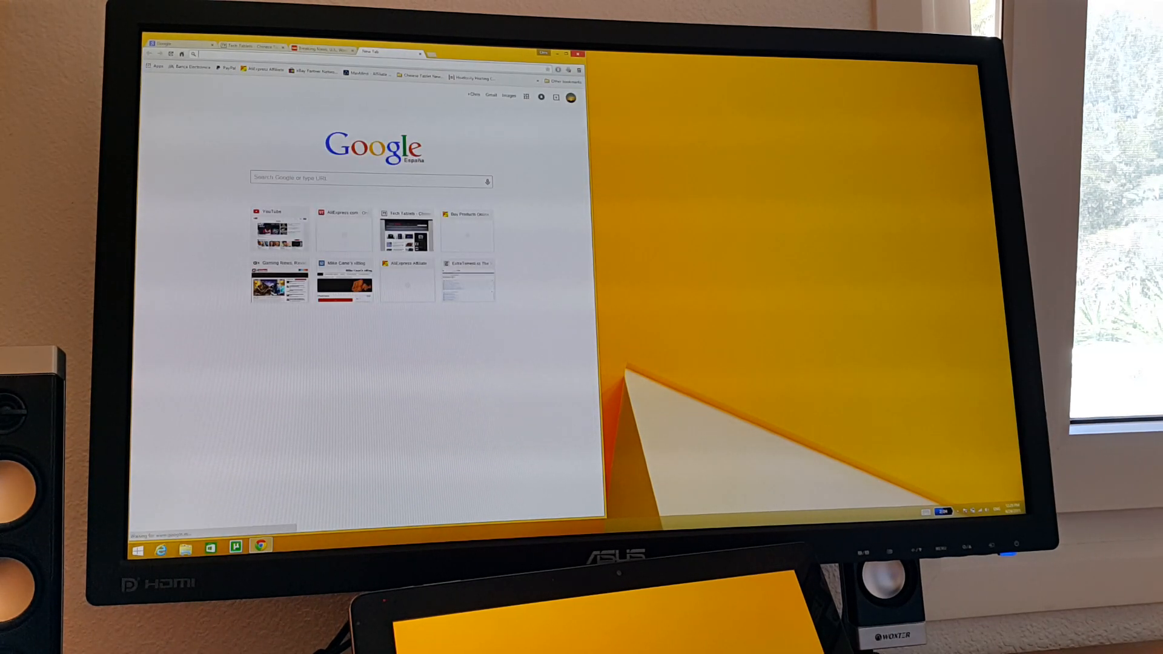
Load youtube.com in the new tab, then scroll the CNN International homepage
text(youtube.com)
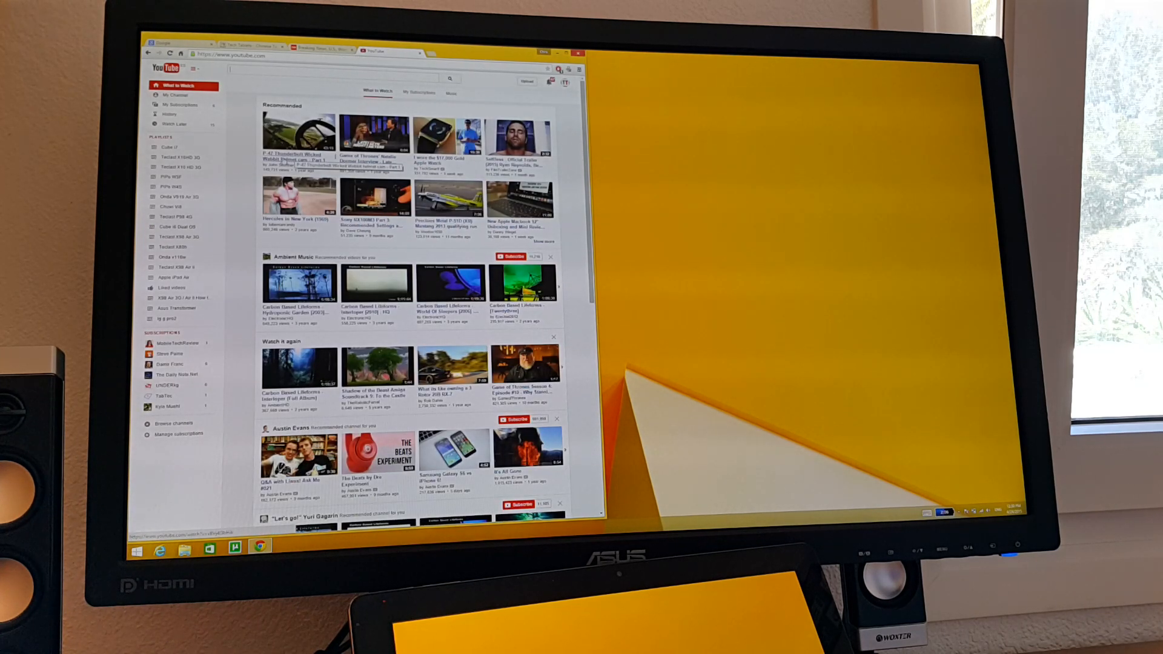
click(299, 125)
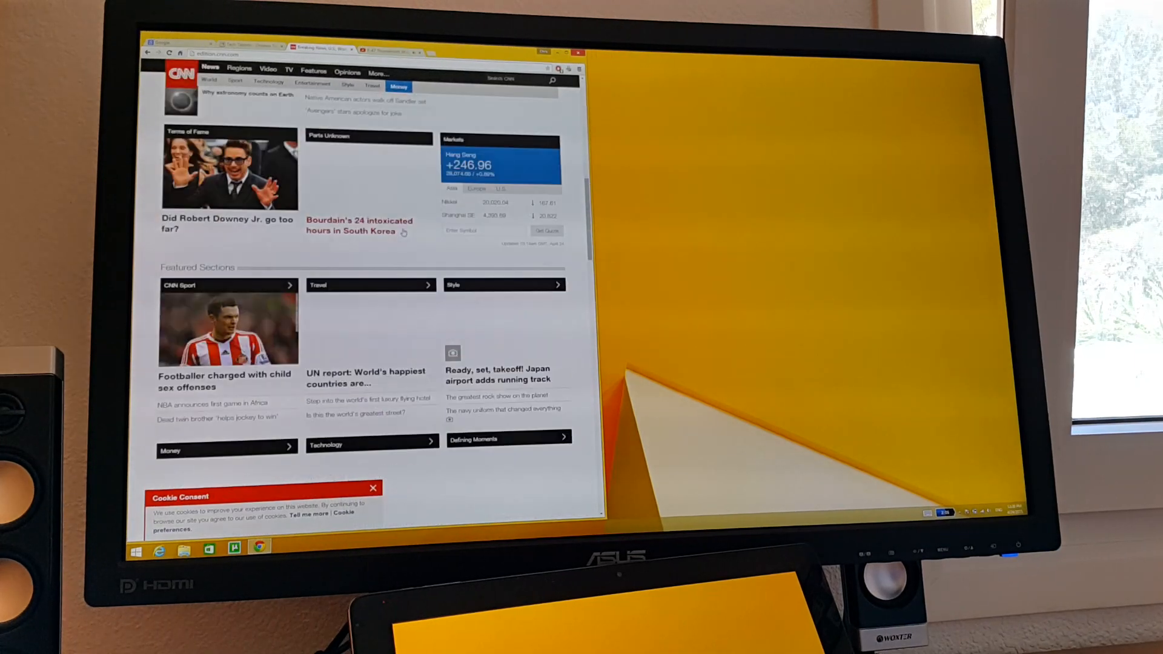
scroll(down, 3)
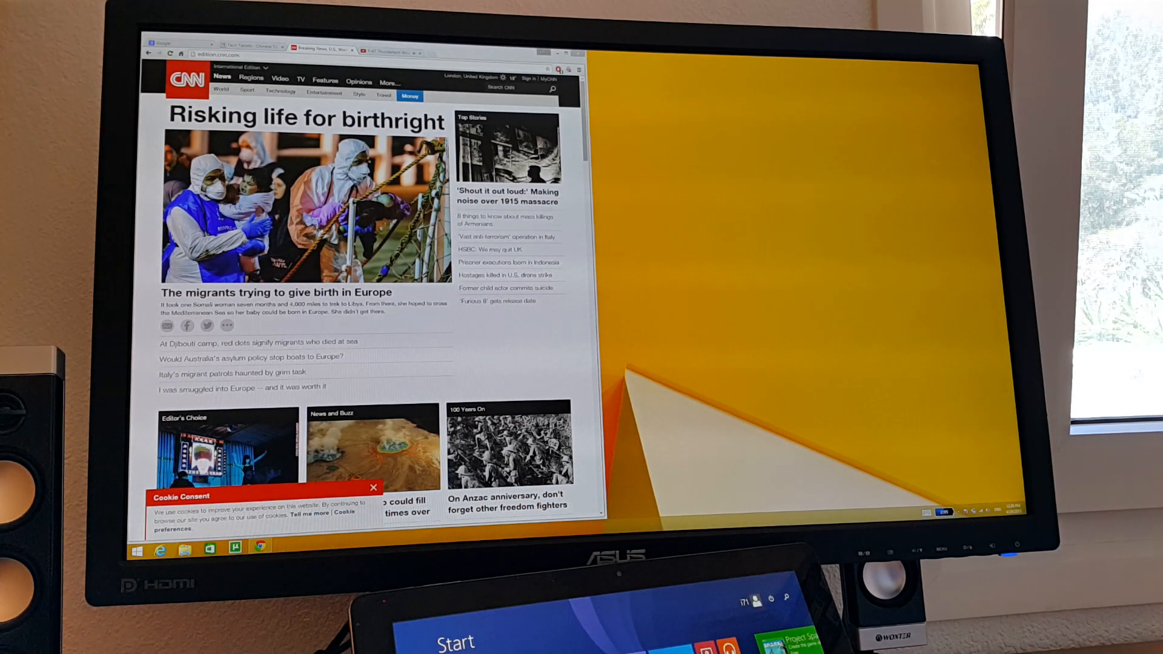
Launch Internet Explorer on the tablet to read the CNN Navy drone refueling article
click(259, 546)
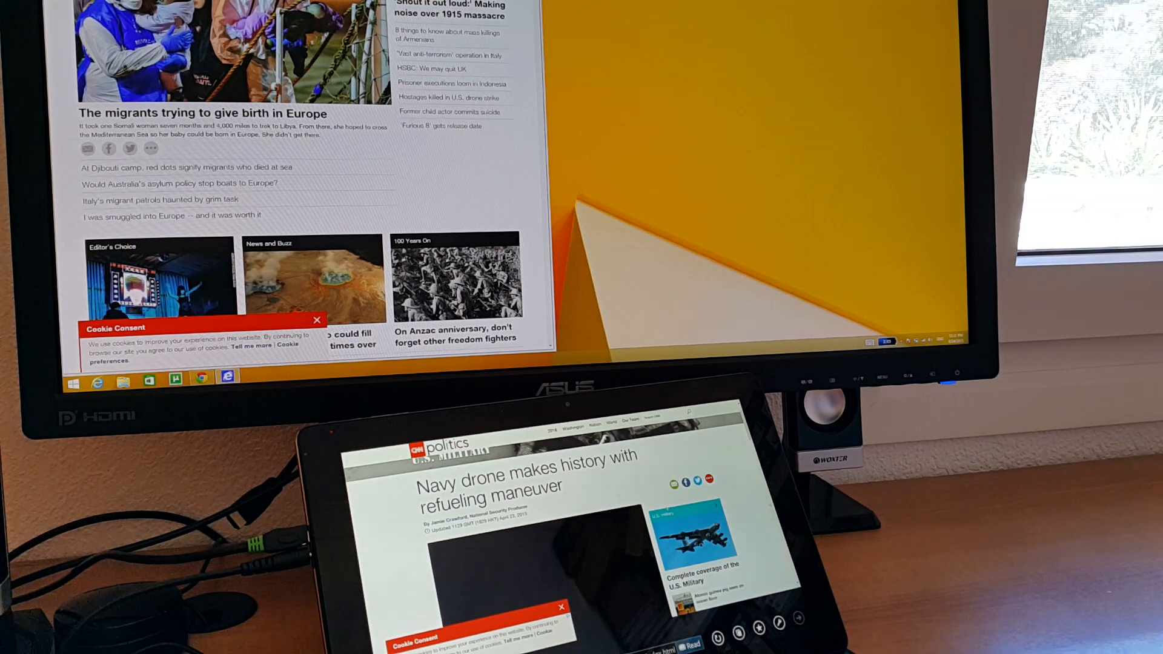
Play the 'P-47 Thunderbolt Wicked Wabbit helmet cam - Part 1' video on YouTube
scroll(down, 3)
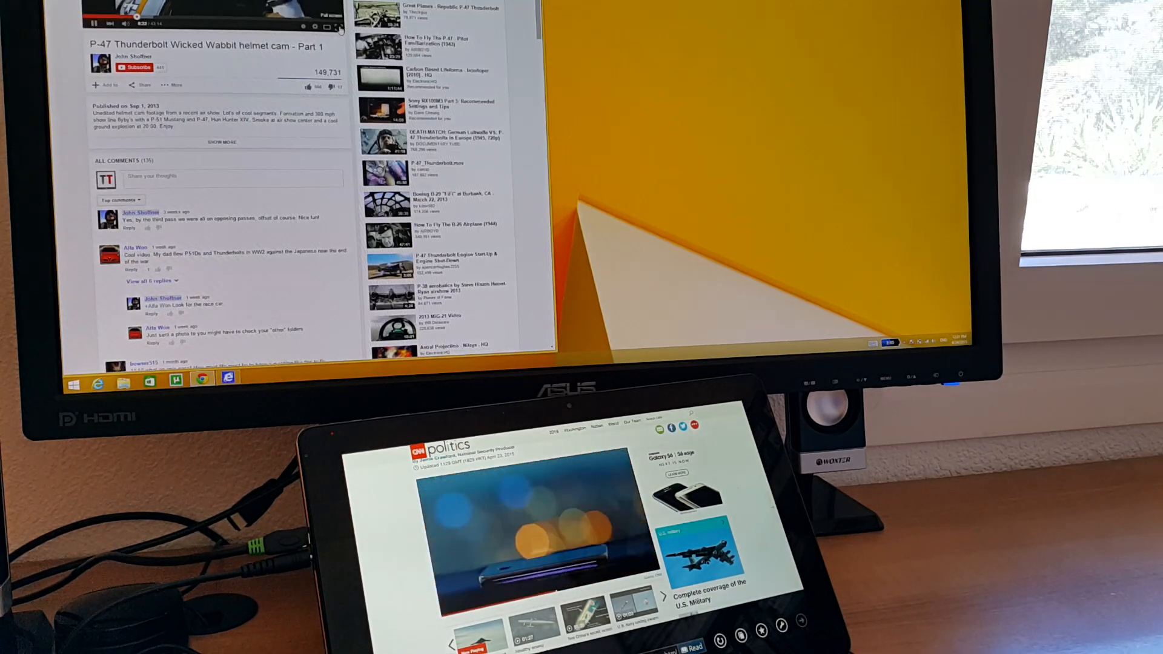
click(339, 23)
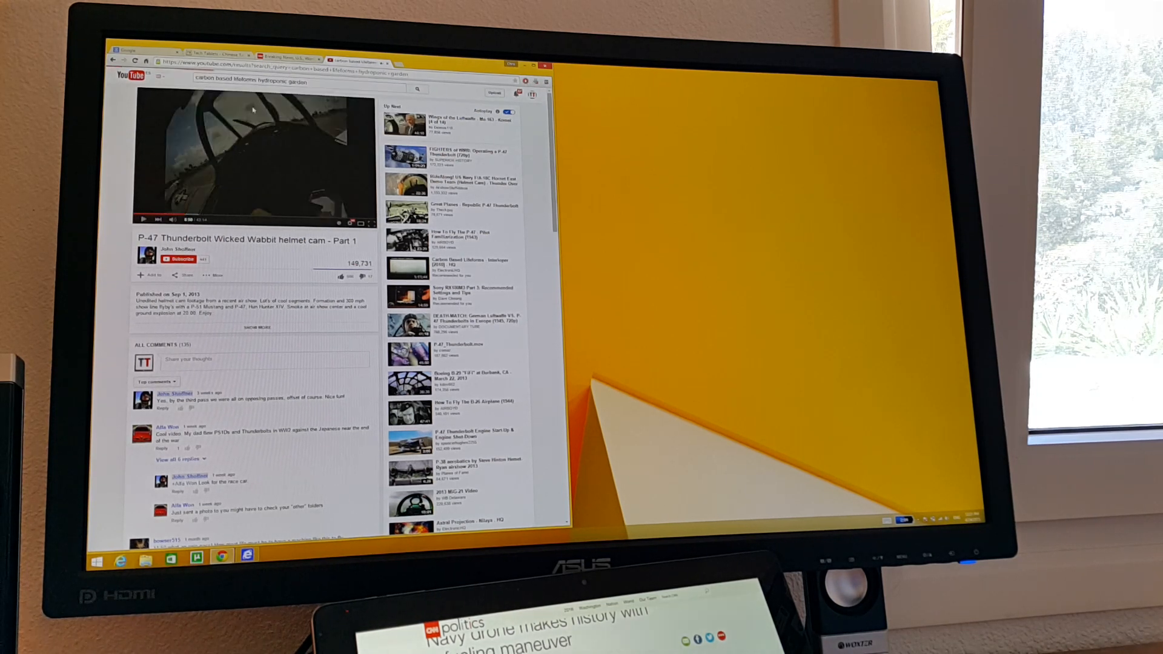
Add a new Chrome tab showing the Google search page
click(417, 89)
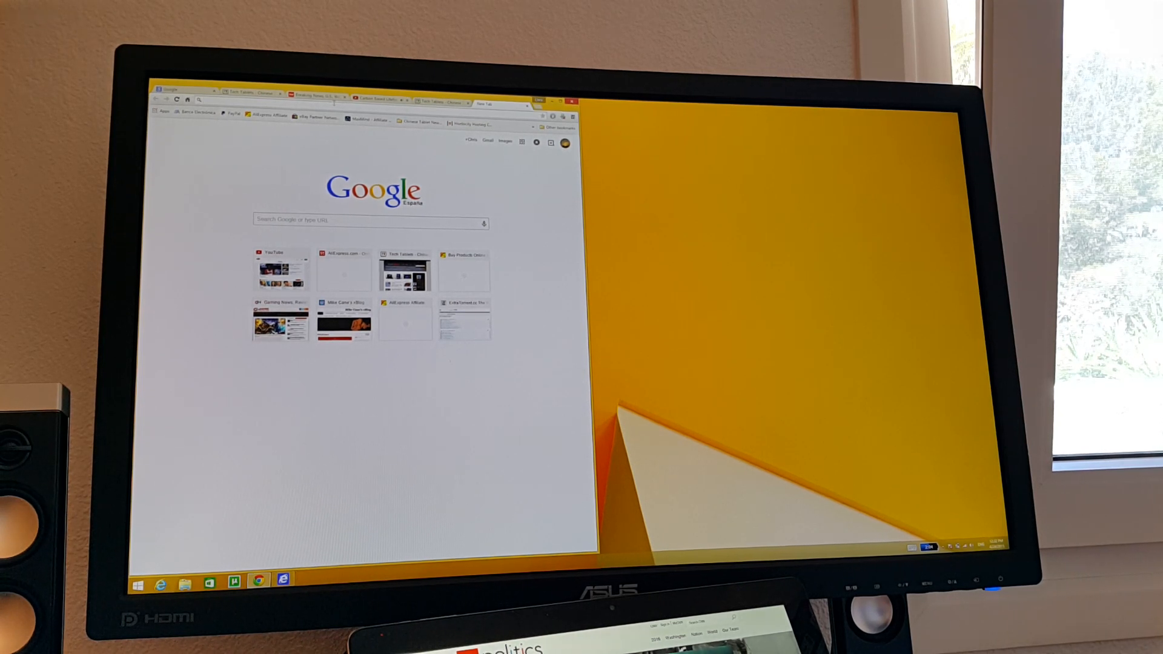
text(bbc.co.uk)
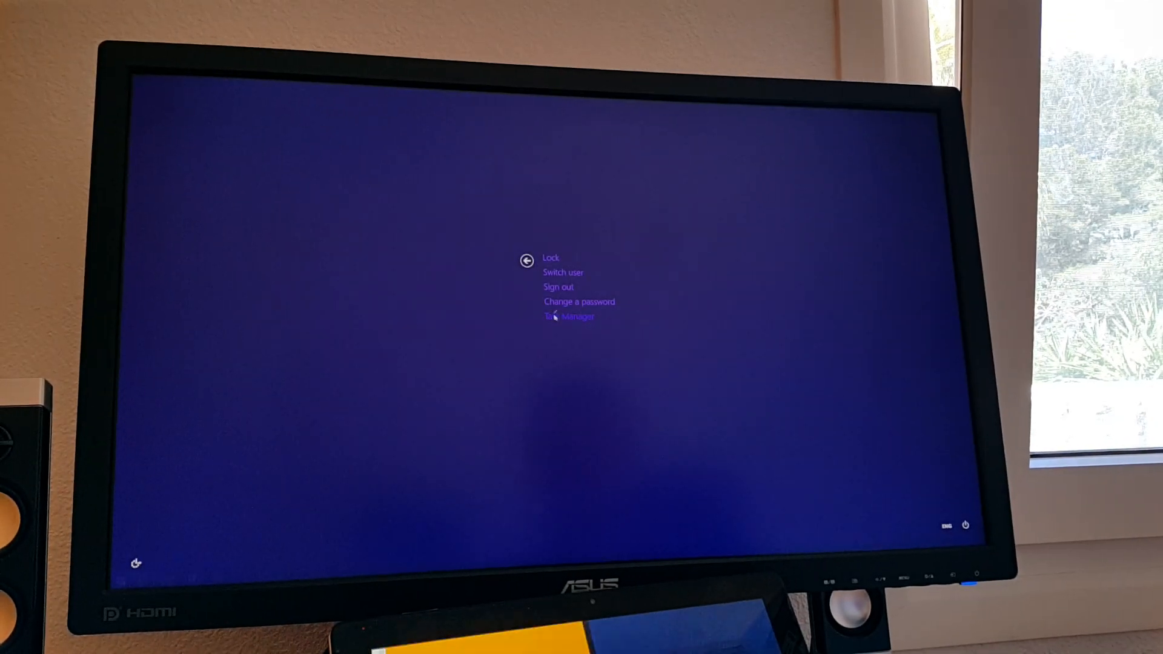
click(567, 315)
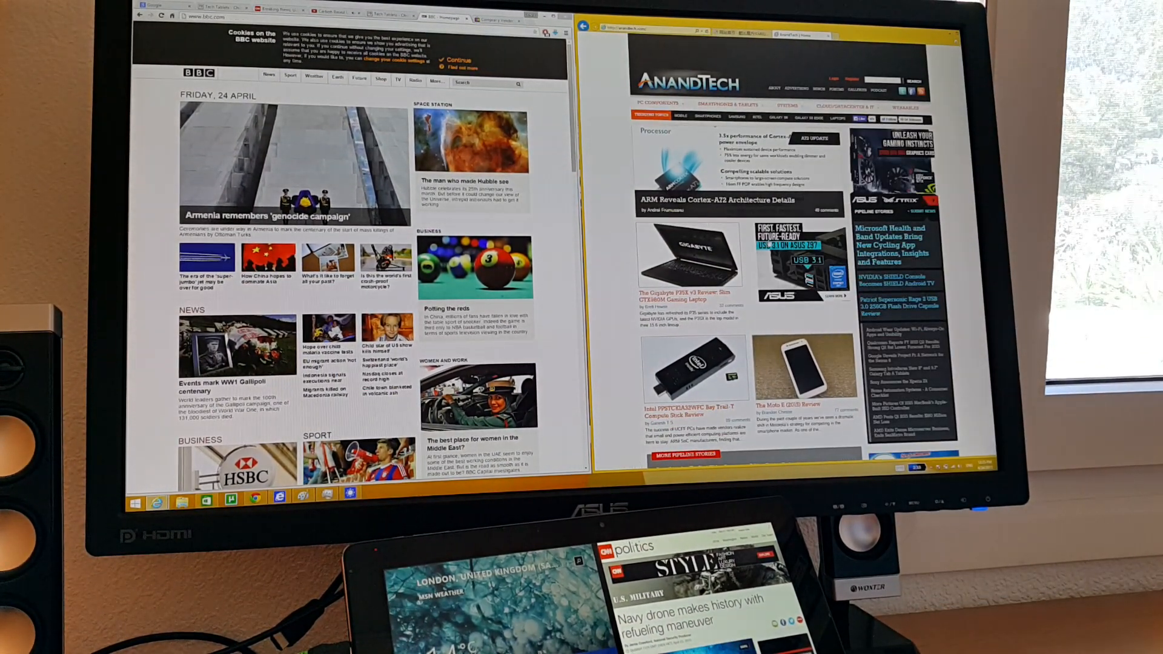
Scroll the Chinese iWork8 tablet page before opening a new Google tab
scroll(down, 3)
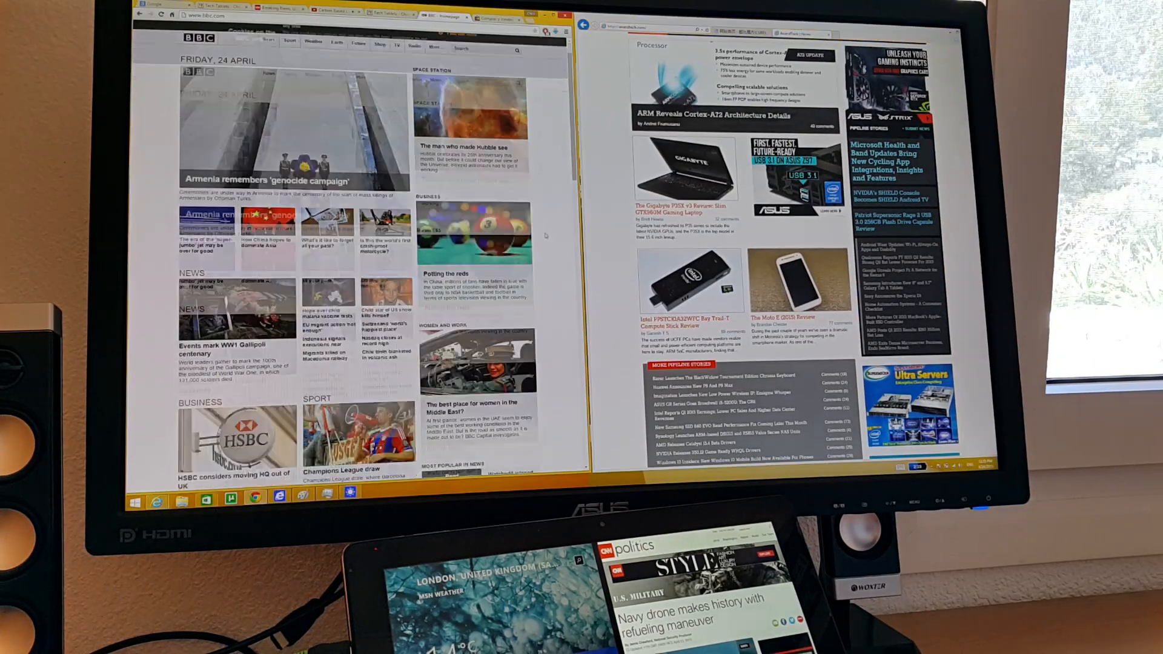
scroll(down, 3)
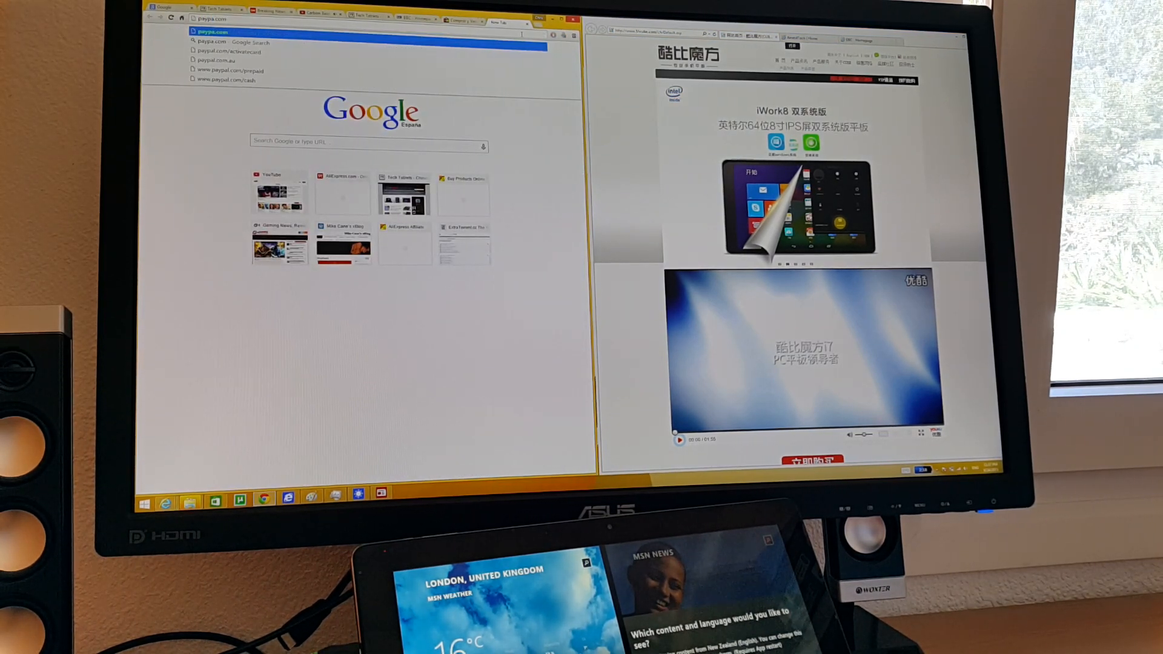
Go to paypal.com in Chrome, then switch to the TechTablets homepage tab
text(paypa)
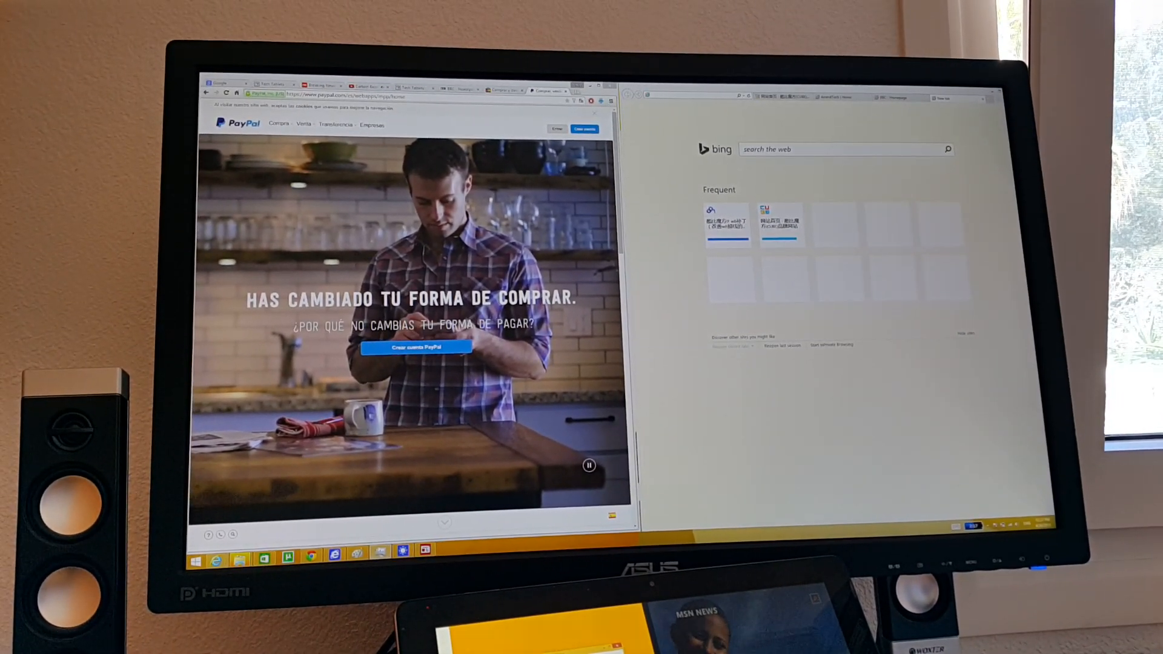
click(546, 90)
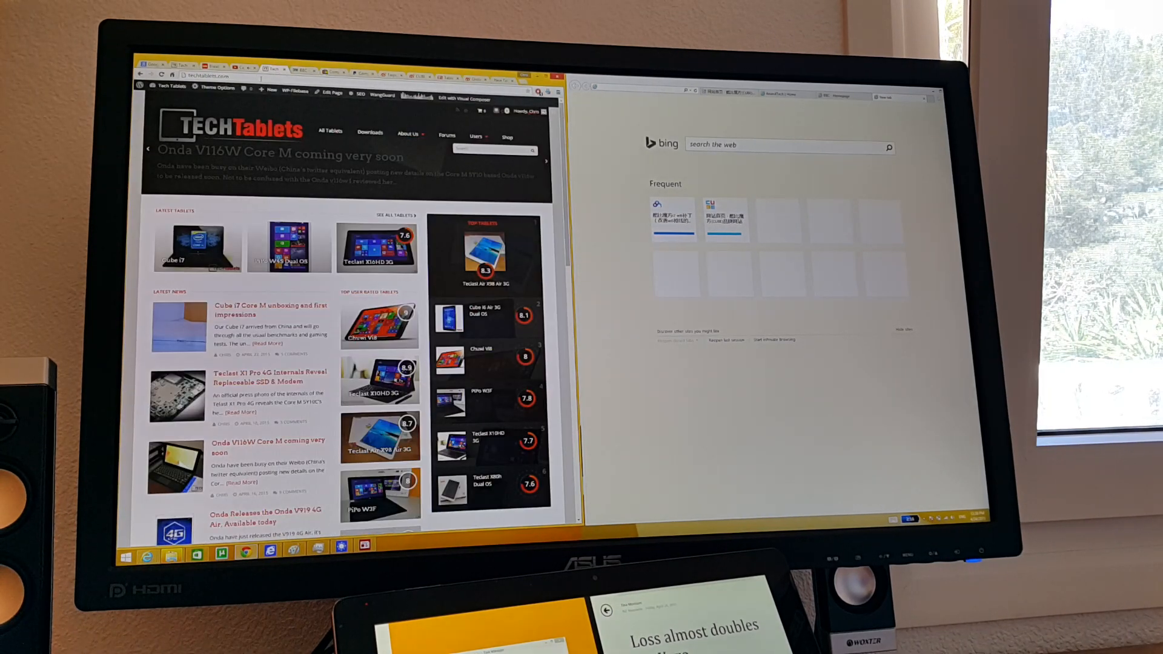
Show Task Manager's Performance summary with CPU, memory, disk and Wi-Fi graphs
click(214, 69)
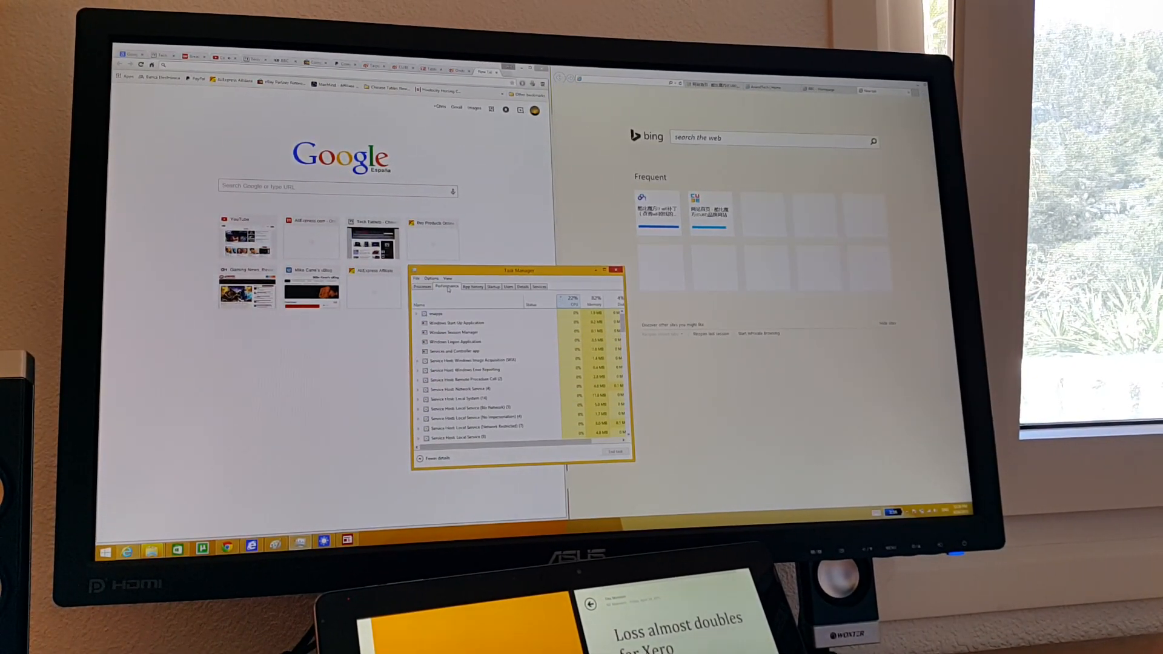
click(446, 286)
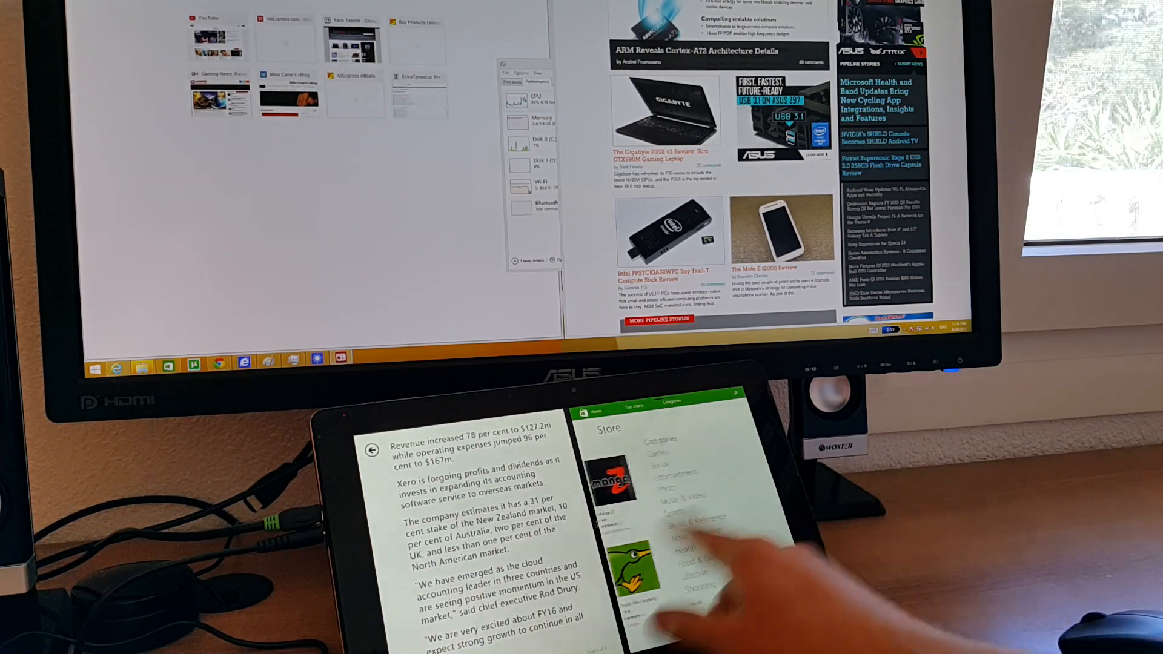
Open the Asphalt 8: Airborne listing from the Store's Games category
click(675, 519)
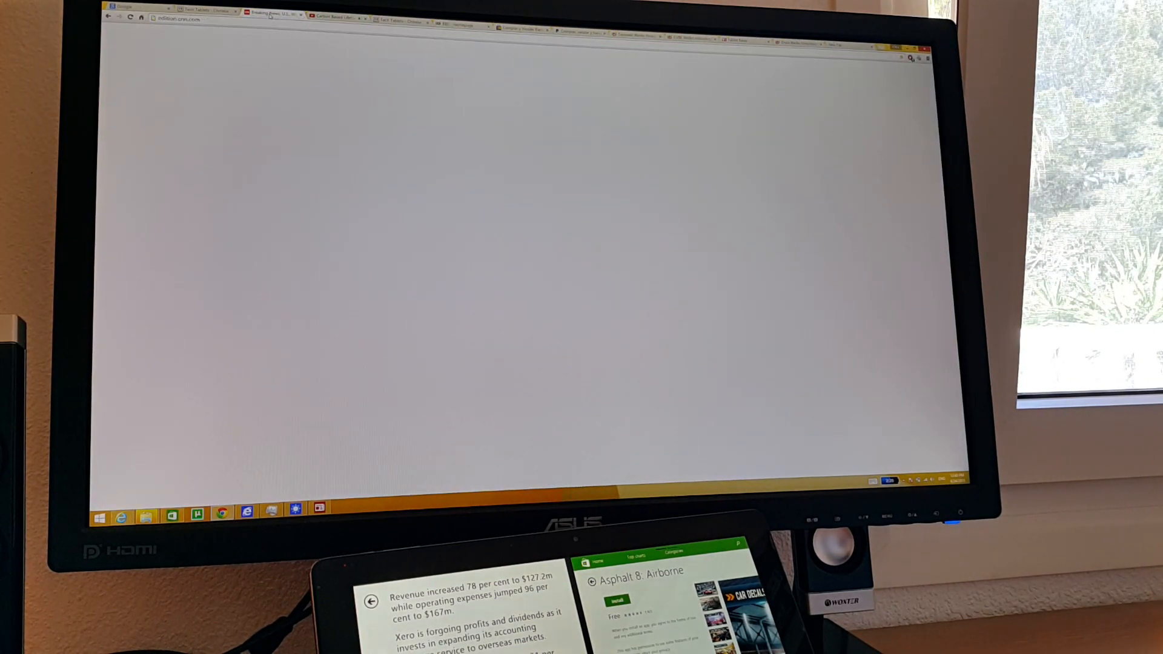
Scroll to the tech site's footer and snap Chrome to the right half
click(334, 17)
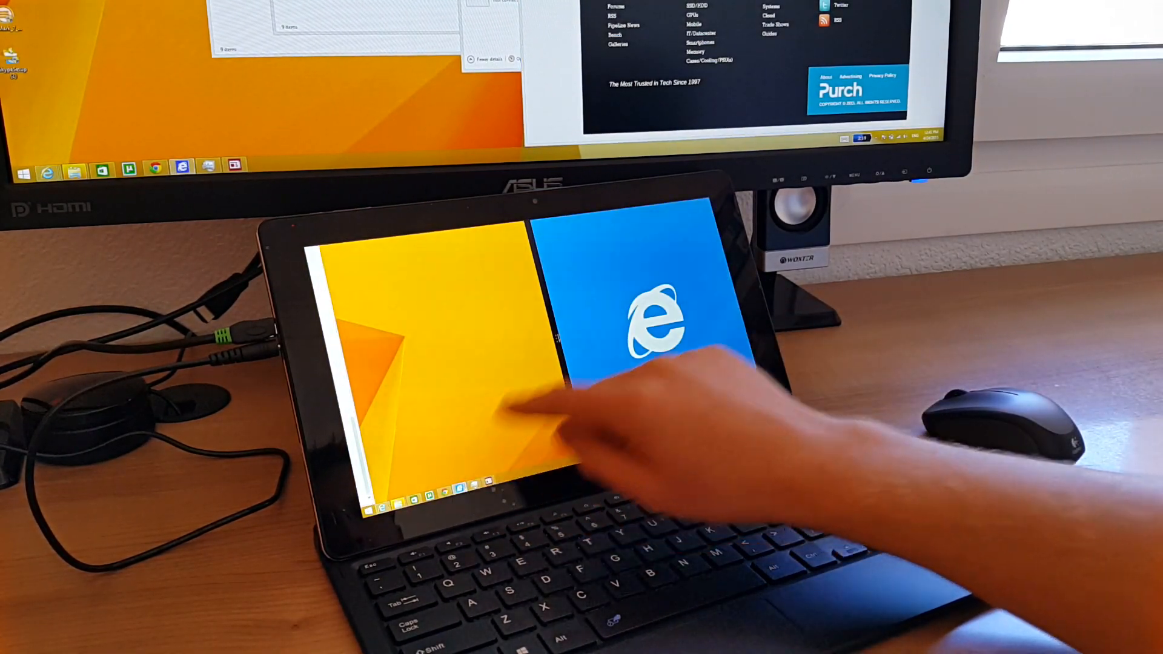
click(634, 326)
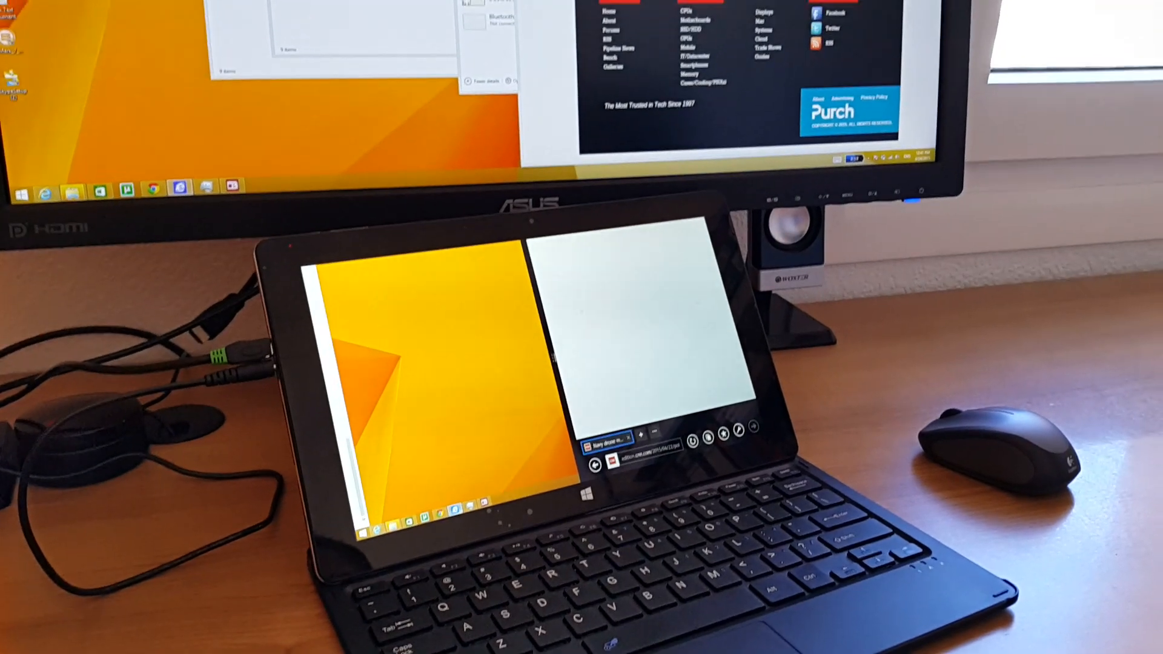